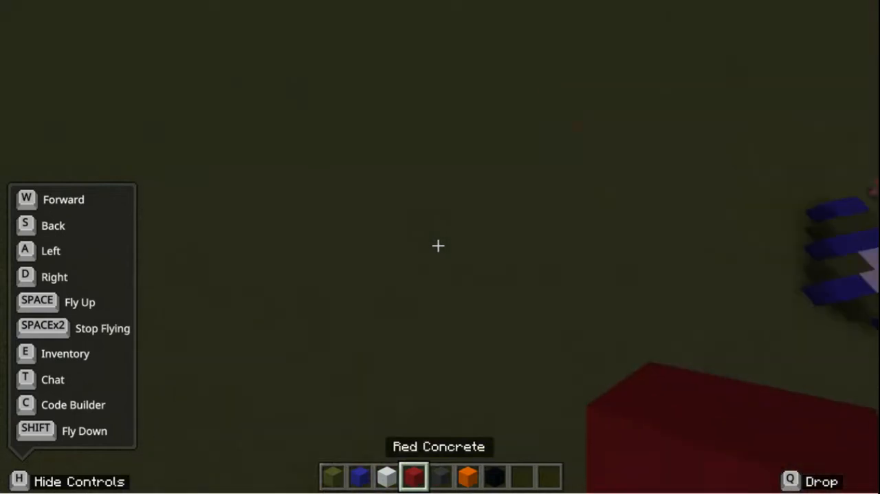
Land and place the final red concrete blocks to close the rectangular wall
{"action": "key", "text": "space"}
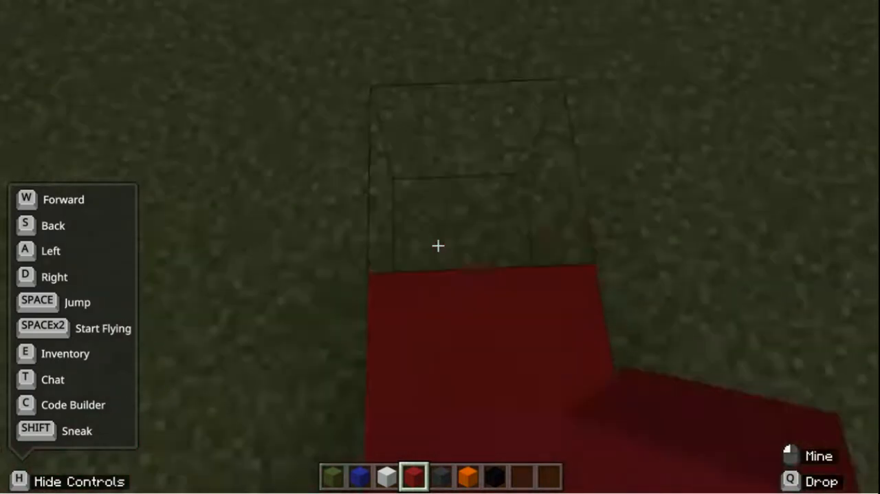
{"action": "left_click", "coordinate": [438, 247]}
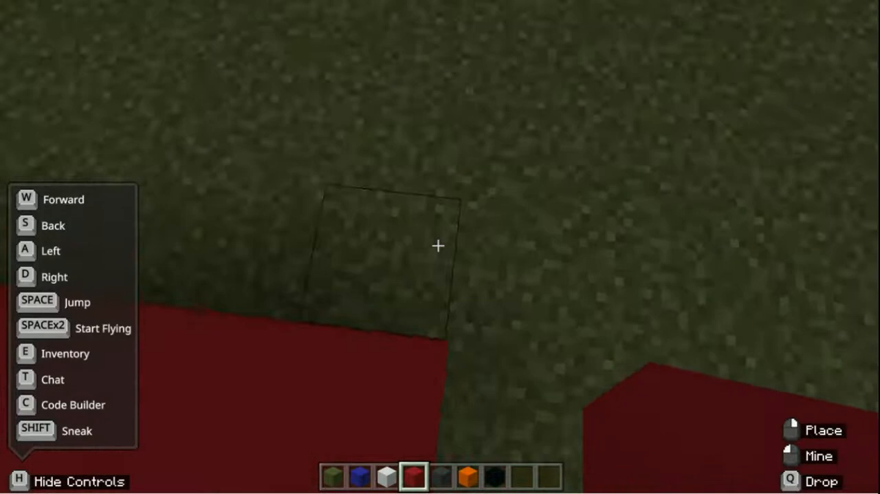
{"action": "left_click", "coordinate": [438, 246]}
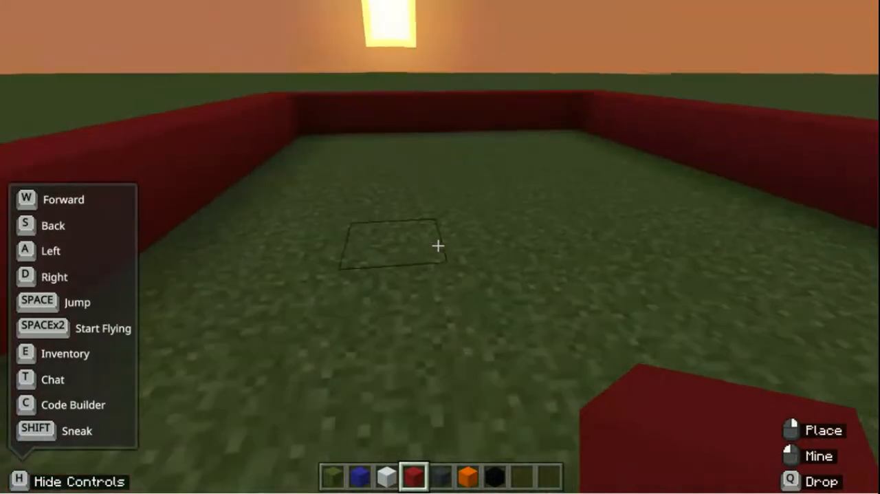
Fly up, select White Concrete, and place one block on the grass inside the wall
{"action": "key", "text": "space"}
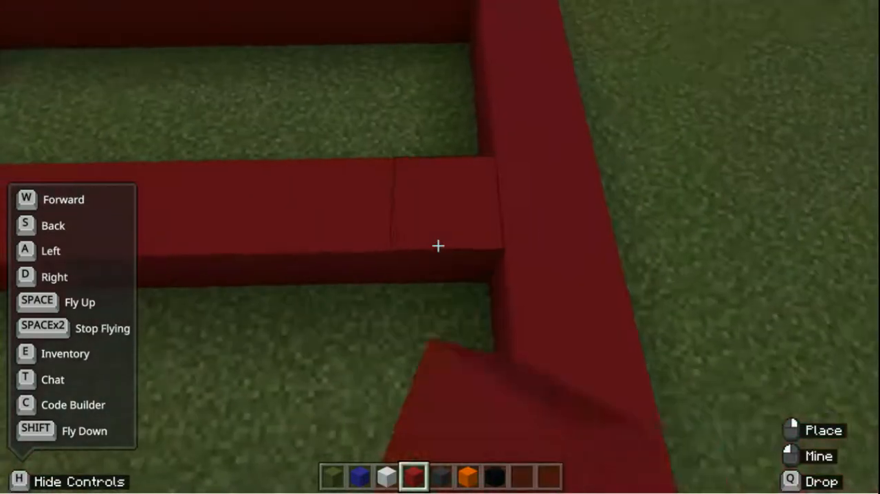
{"action": "left_click", "coordinate": [384, 477]}
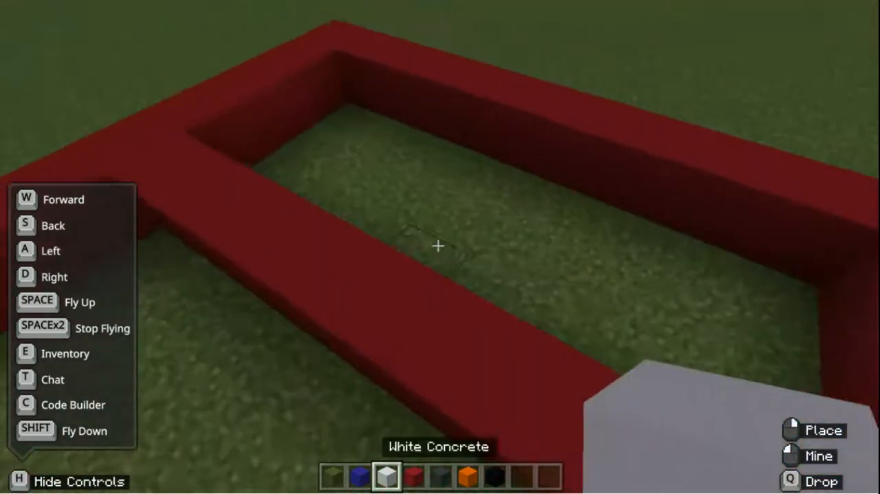
{"action": "left_click", "coordinate": [438, 246]}
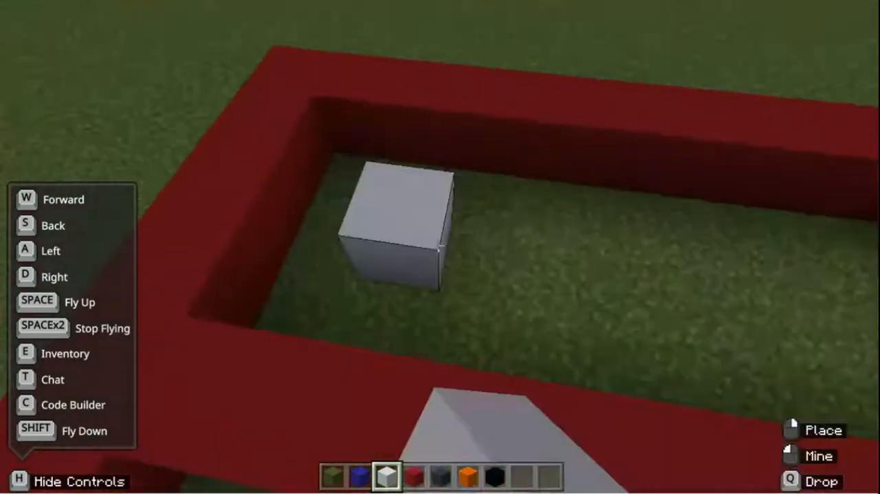